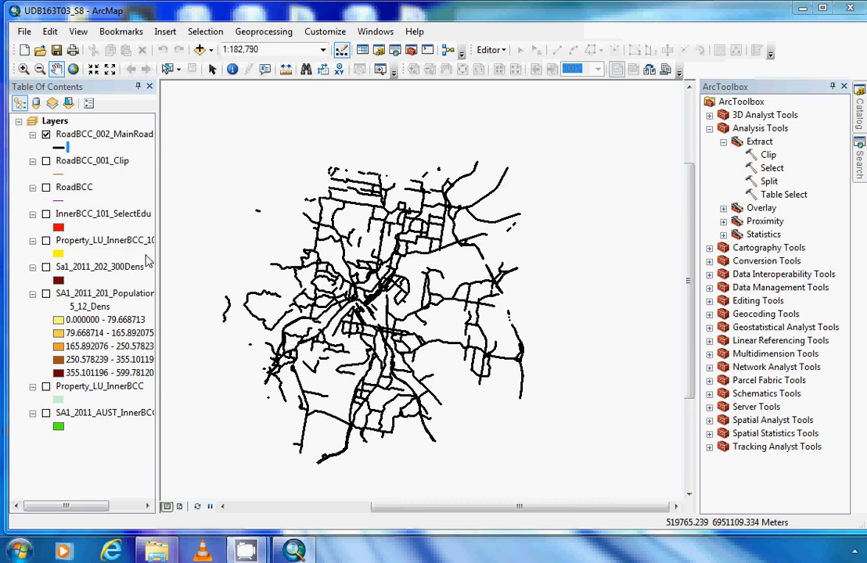
mouse_move(149, 262)
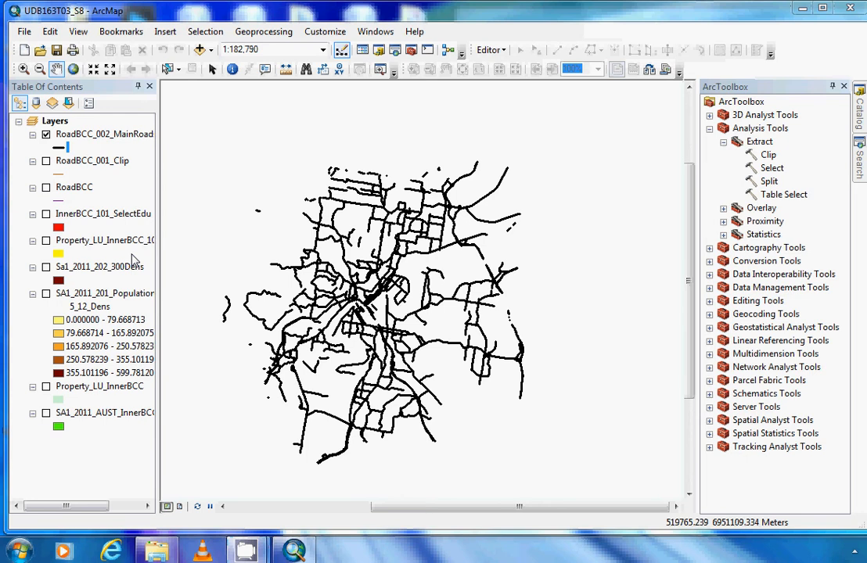
mouse_move(237, 261)
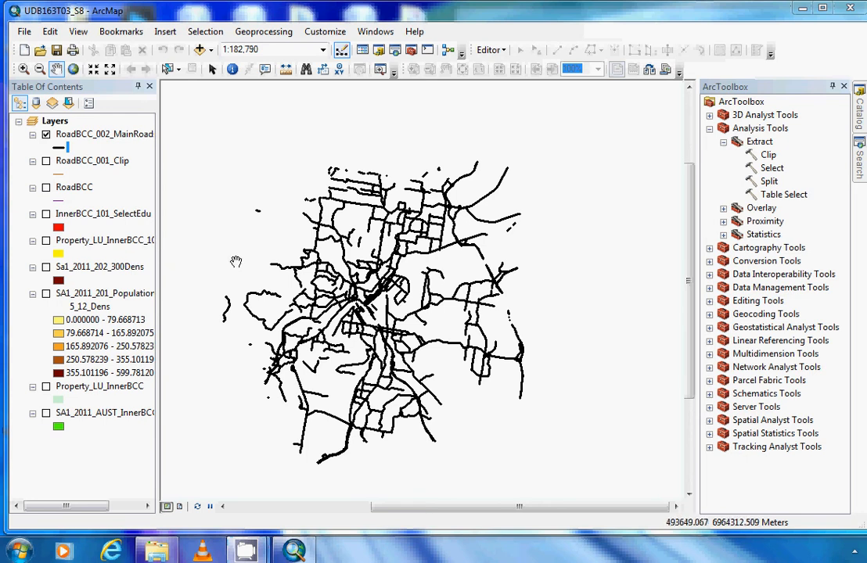
mouse_move(726, 229)
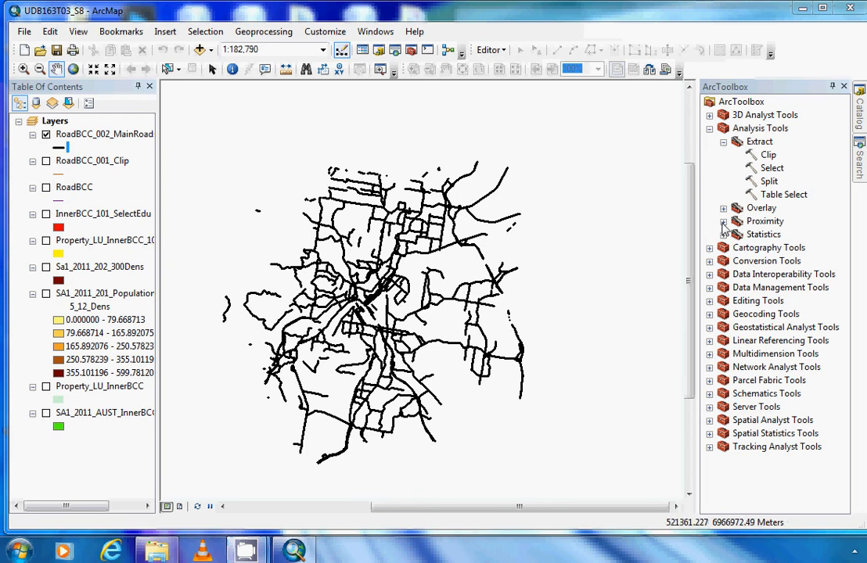
- Expand the Proximity toolset under Analysis Tools in ArcToolbox
left_click(723, 220)
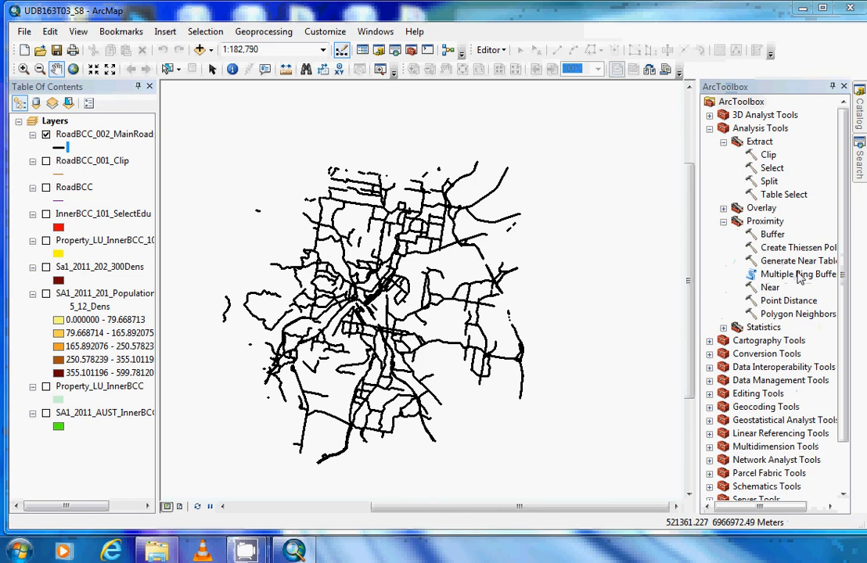
mouse_move(798, 274)
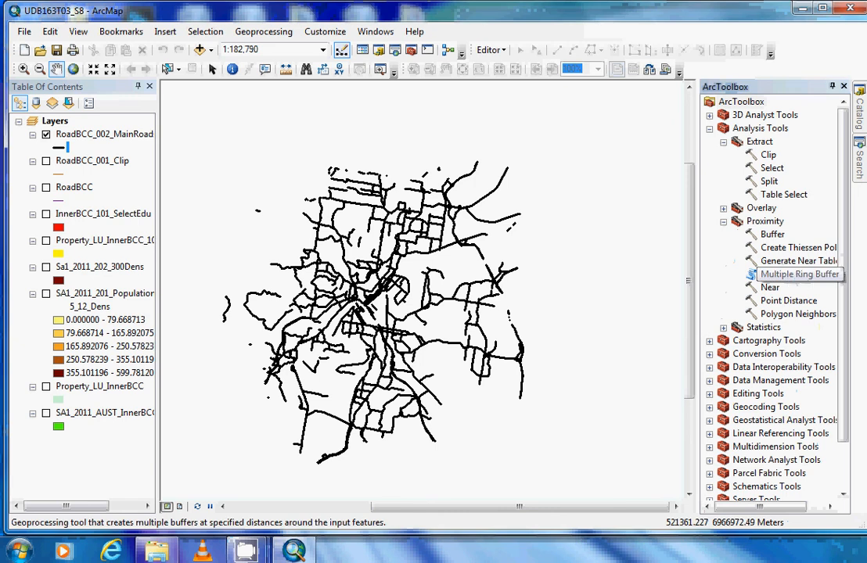
- Open Multiple Ring Buffer on RoadBCC_002_MainRoads, output RoadBCC_003_500mto1000m_MainRoads.shp
double_click(799, 274)
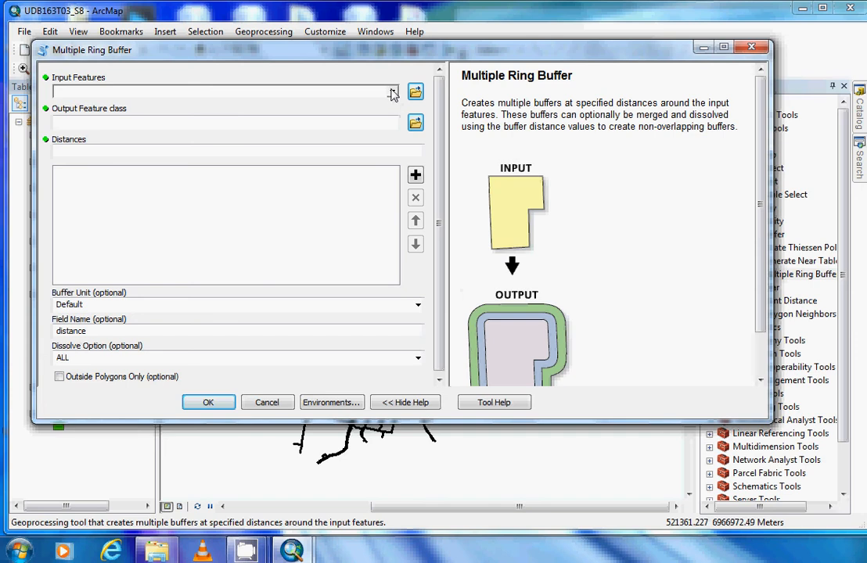
left_click(392, 91)
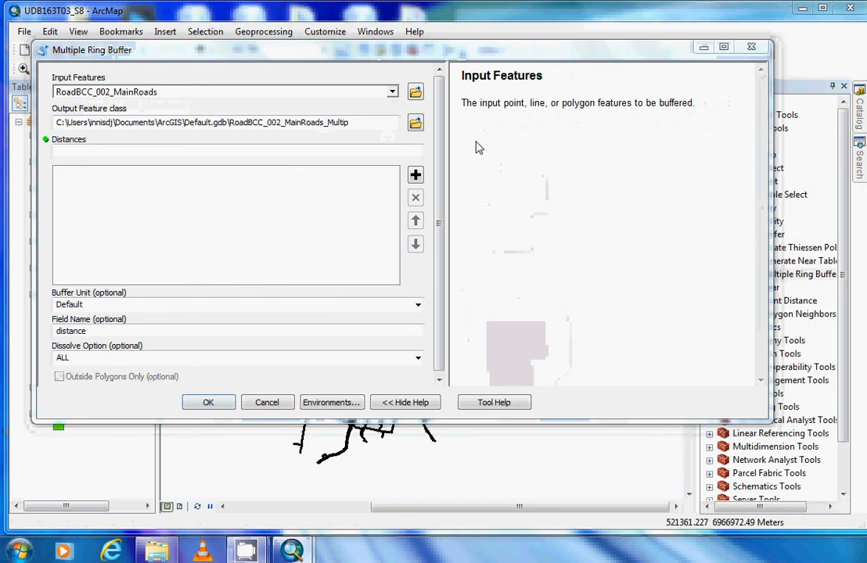
left_click(415, 123)
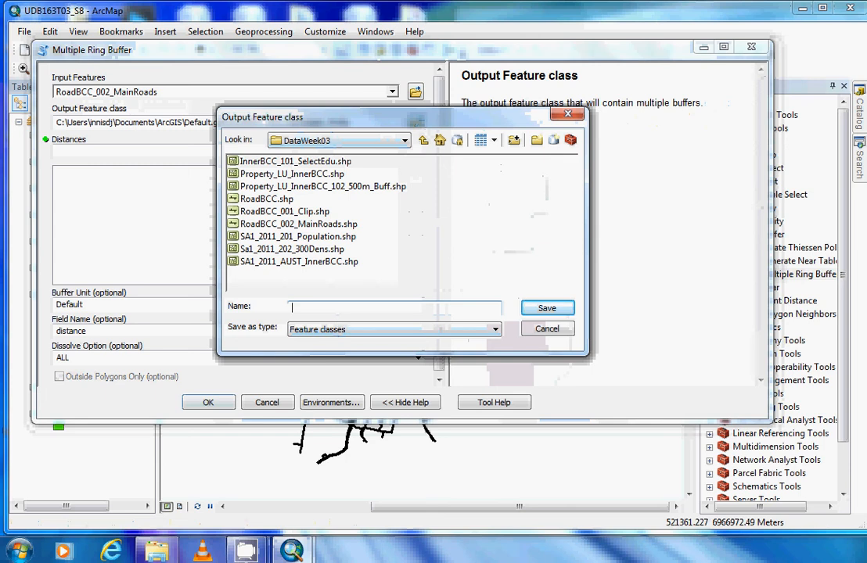
type("RoadBCC_003_500mto1000m_MainRoads.shp")
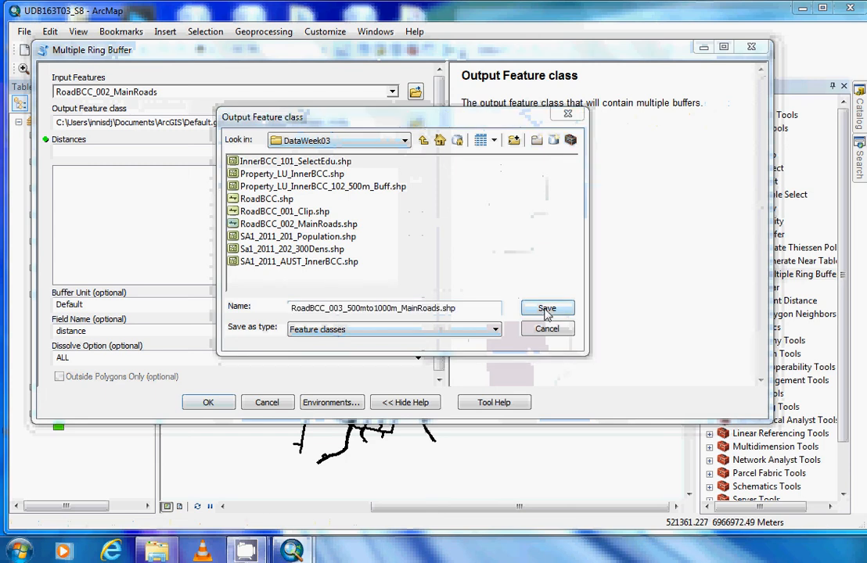
left_click(547, 308)
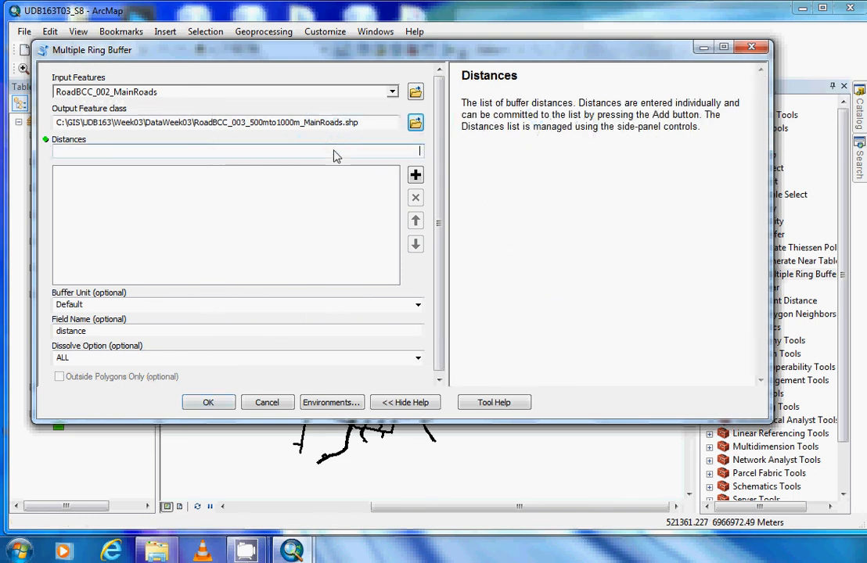
- Add buffer distances 500 and 1000 in Meters and run the tool
type("500")
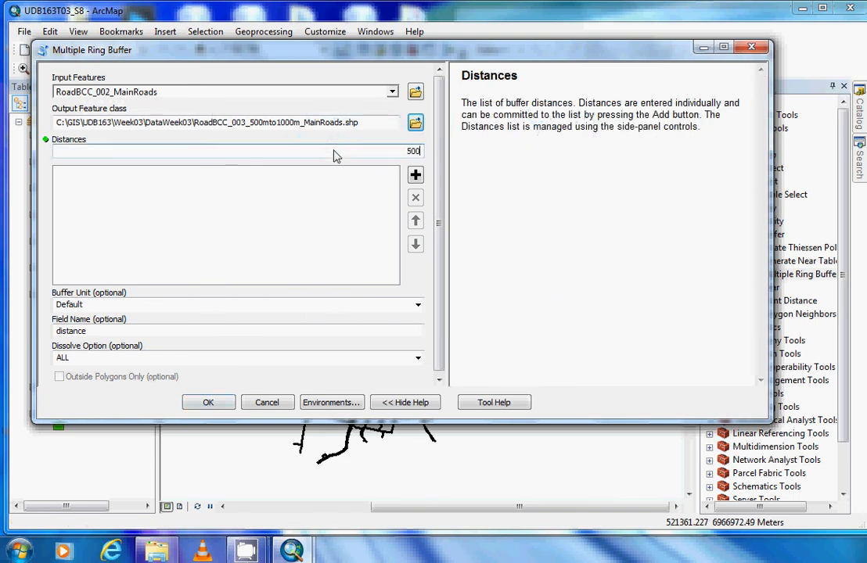
left_click(416, 175)
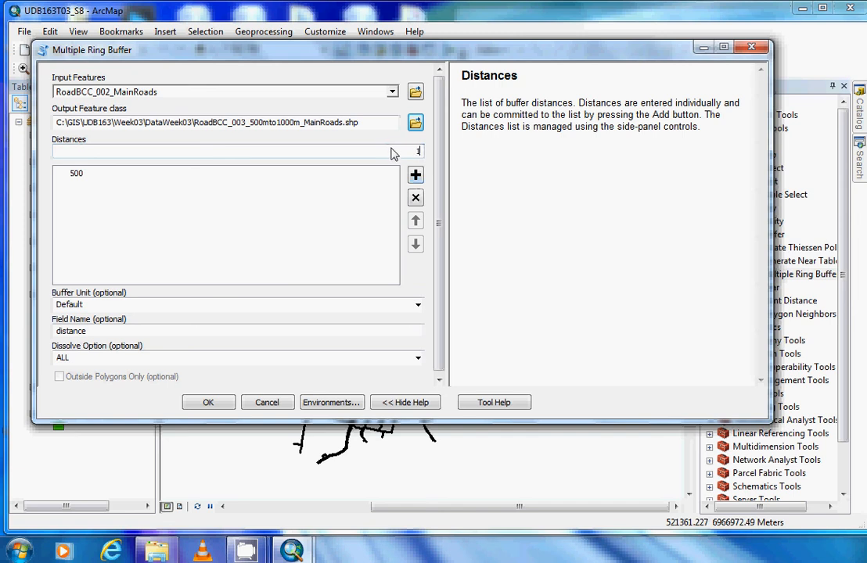
type("1000")
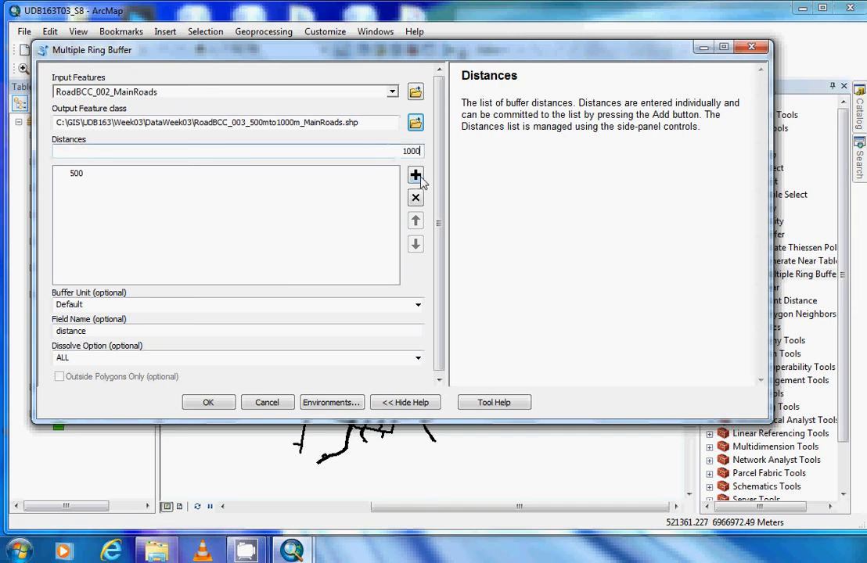
left_click(415, 175)
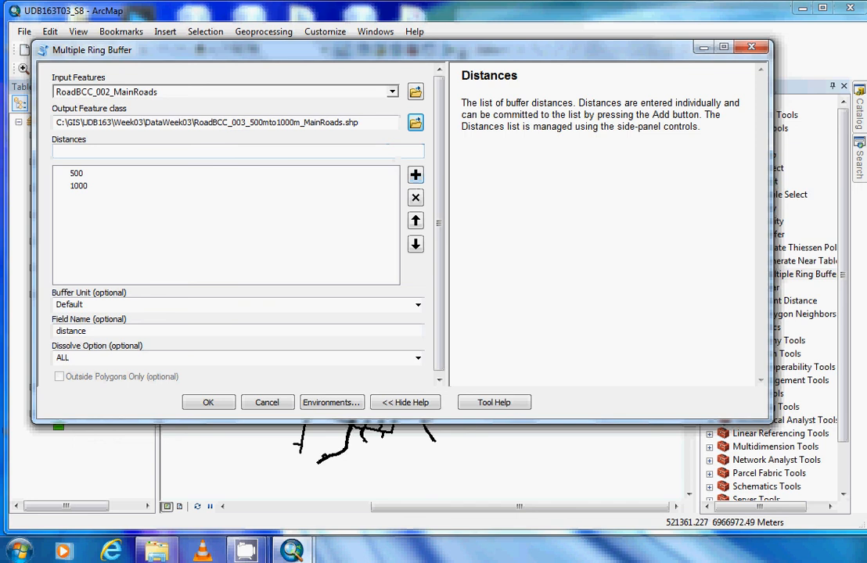
left_click(417, 304)
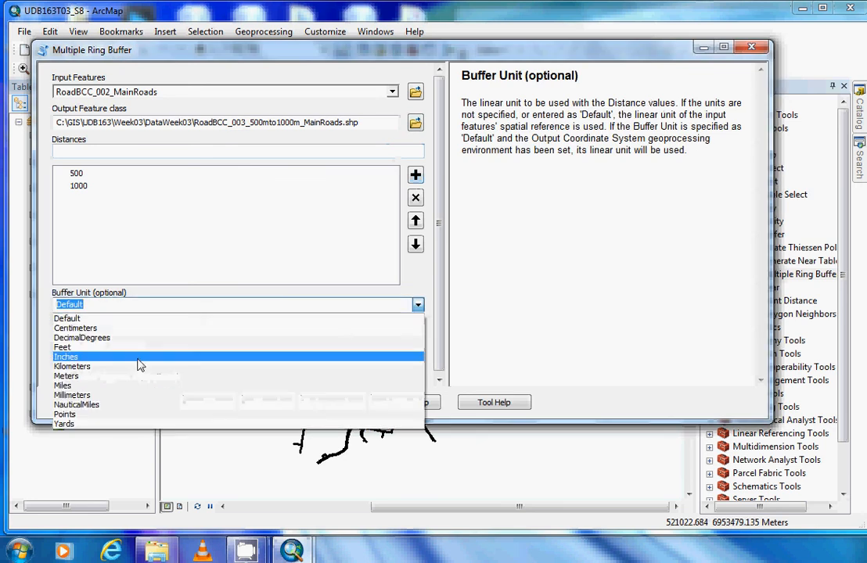
left_click(66, 377)
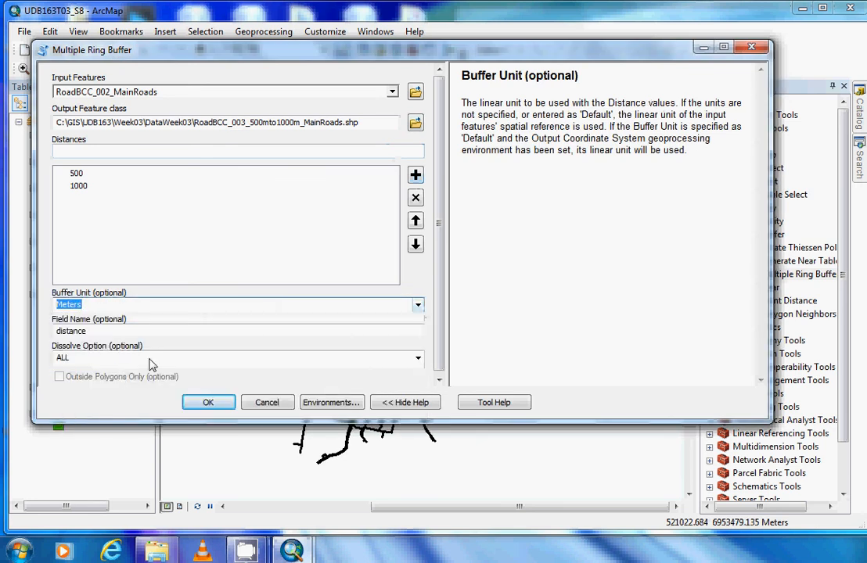
mouse_move(110, 342)
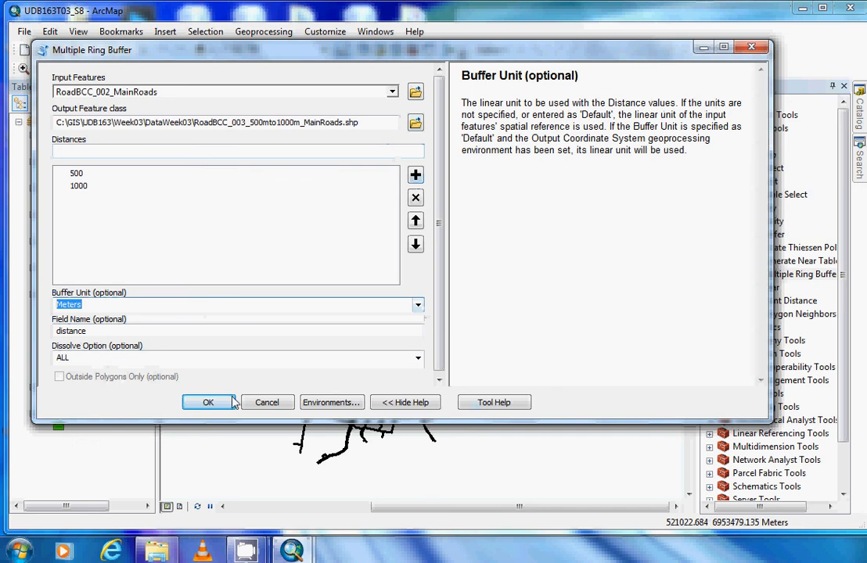
left_click(208, 402)
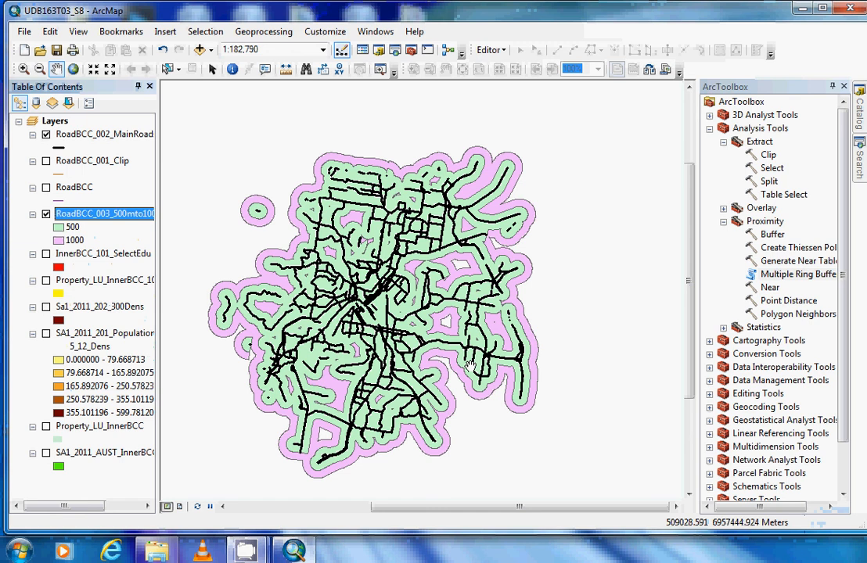
mouse_move(419, 368)
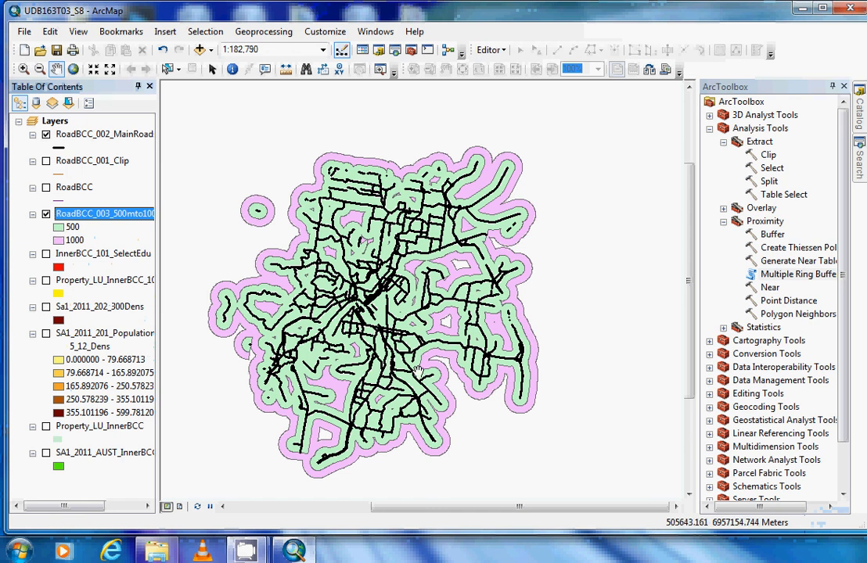
mouse_move(413, 377)
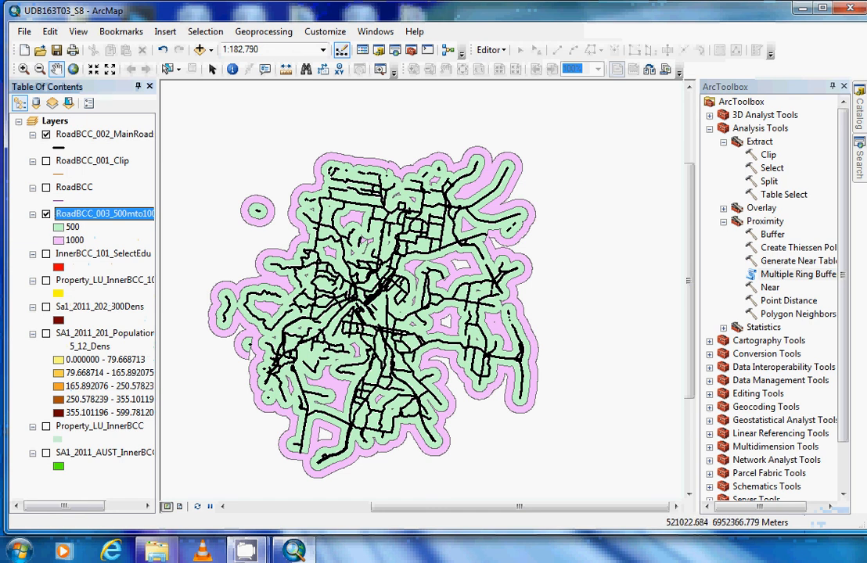
mouse_move(442, 344)
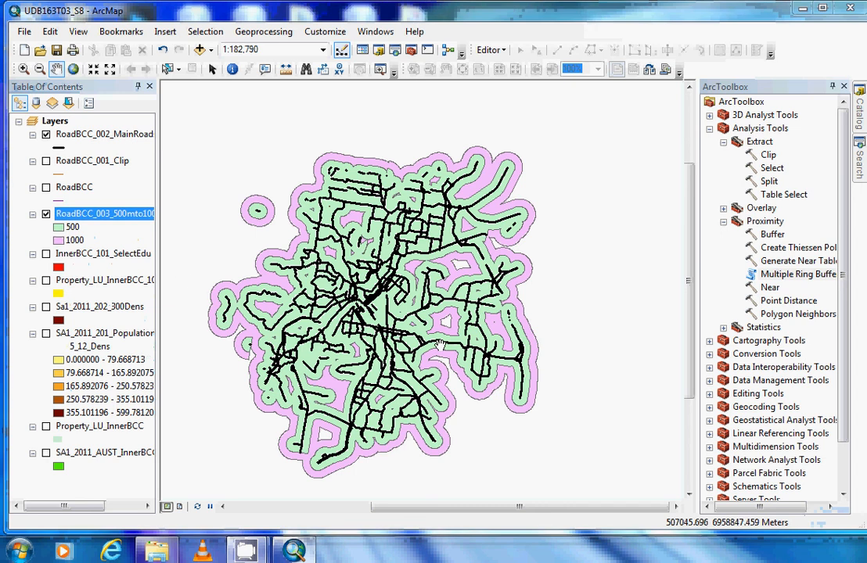
mouse_move(482, 333)
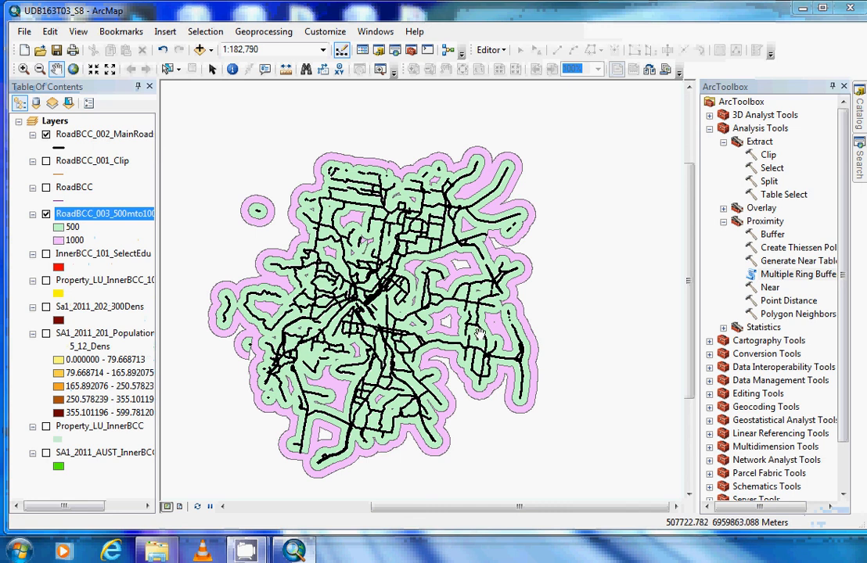
mouse_move(463, 341)
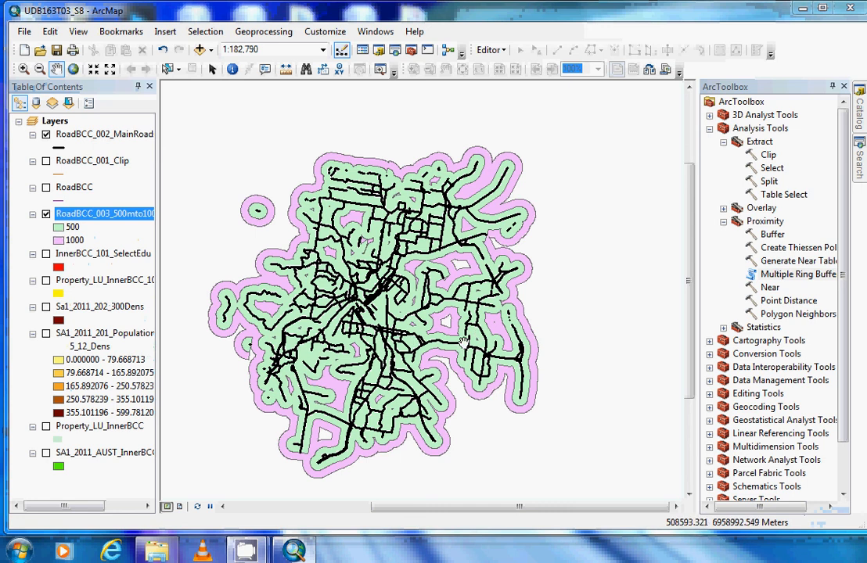
mouse_move(257, 305)
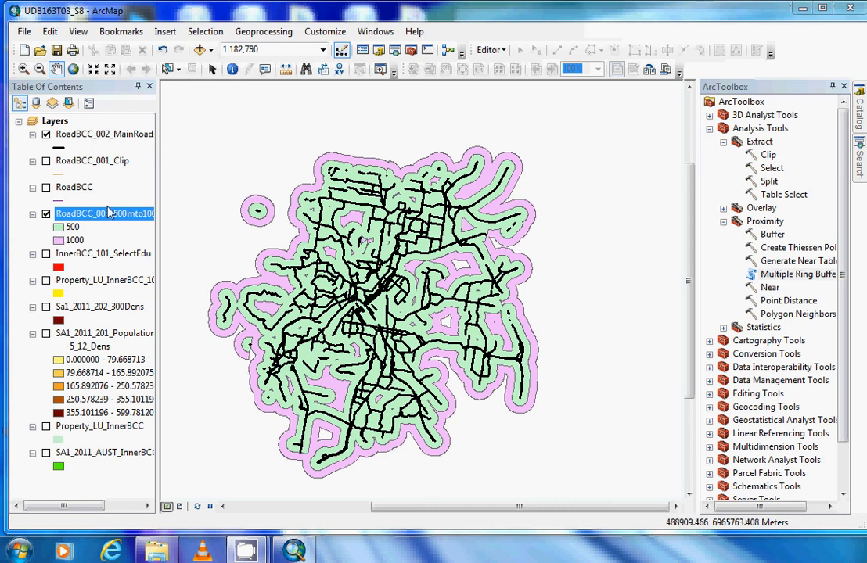
- Open the RoadBCC_003 layer's Properties and launch the definition Query Builder
right_click(102, 213)
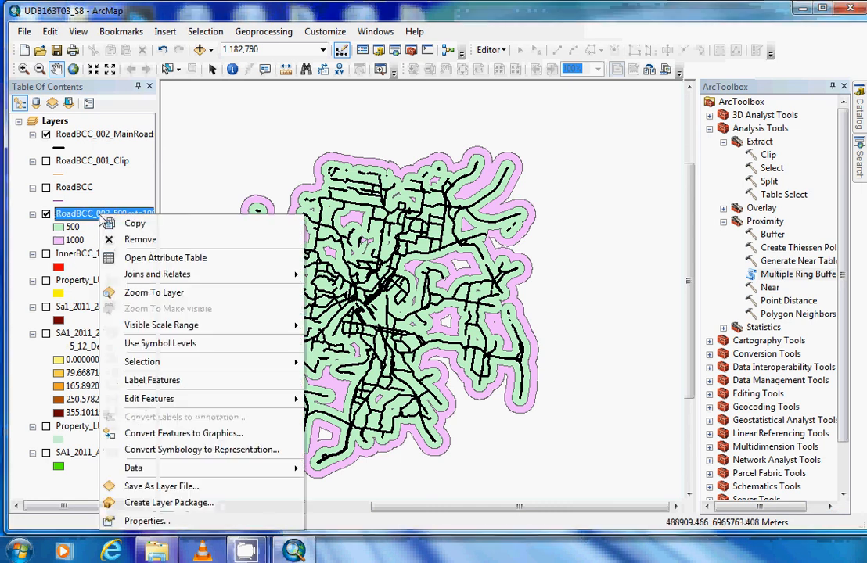
left_click(154, 292)
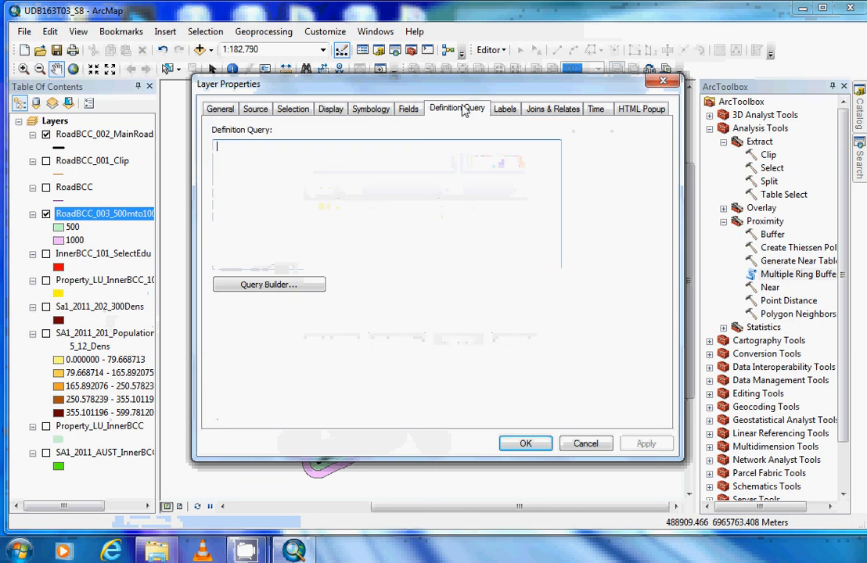
mouse_move(328, 259)
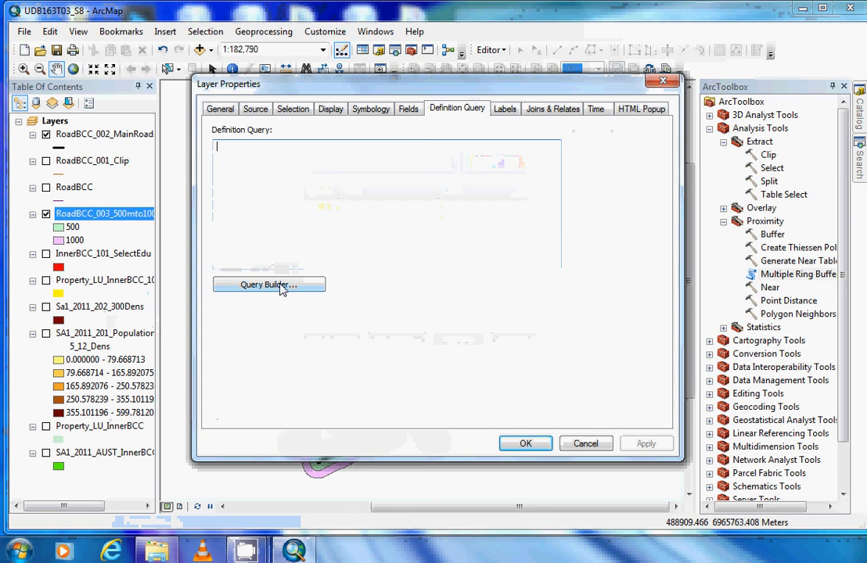
left_click(269, 284)
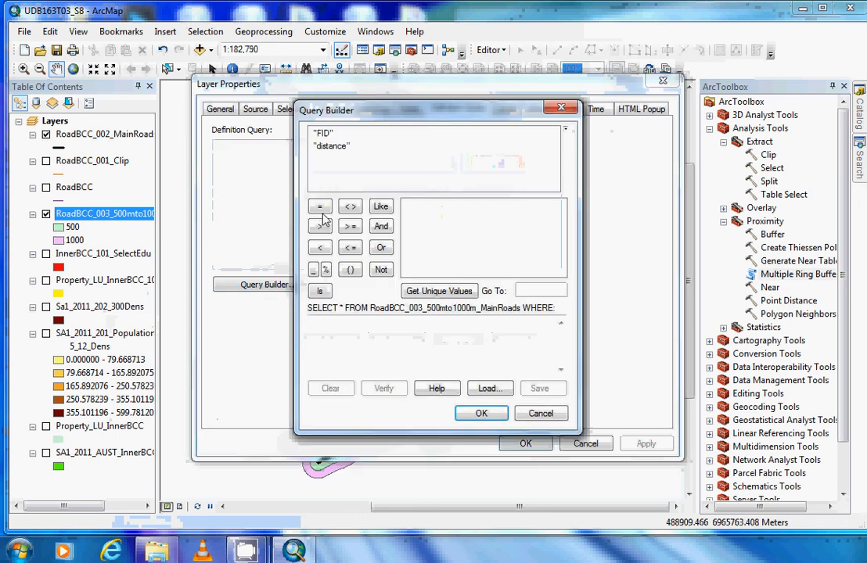
- Build the expression "distance" = 1000 from unique values and apply it
left_click(319, 207)
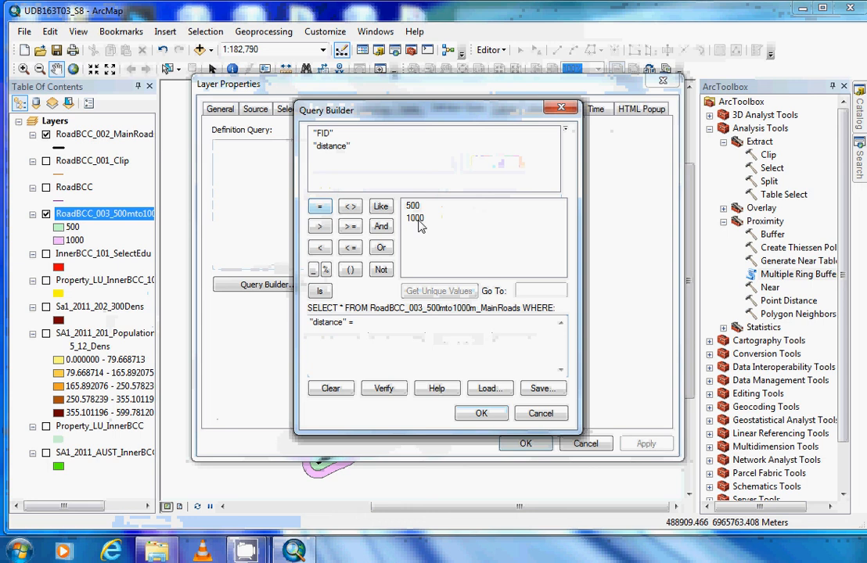
left_click(415, 218)
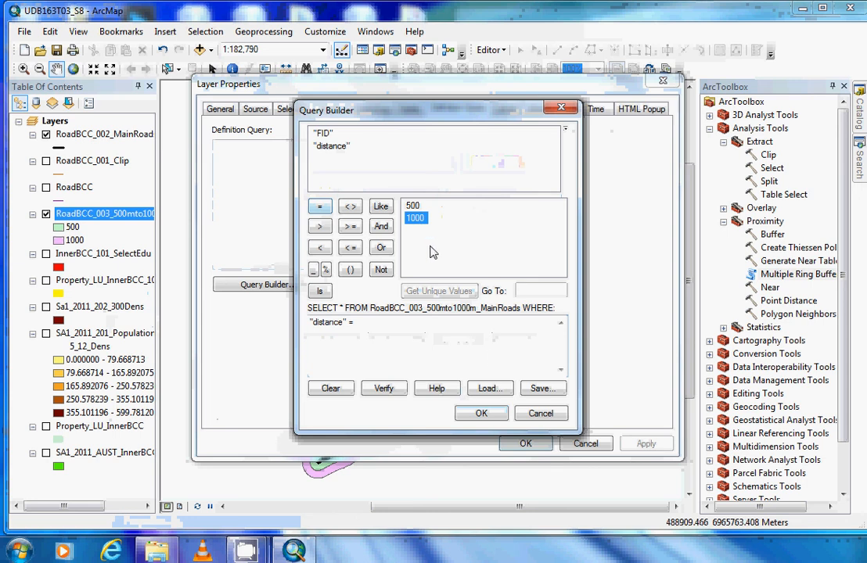
double_click(415, 217)
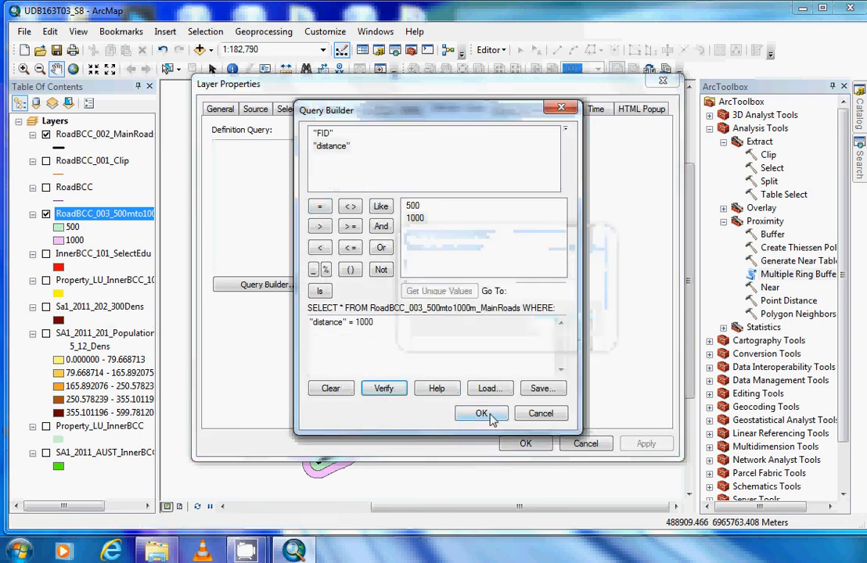
left_click(481, 413)
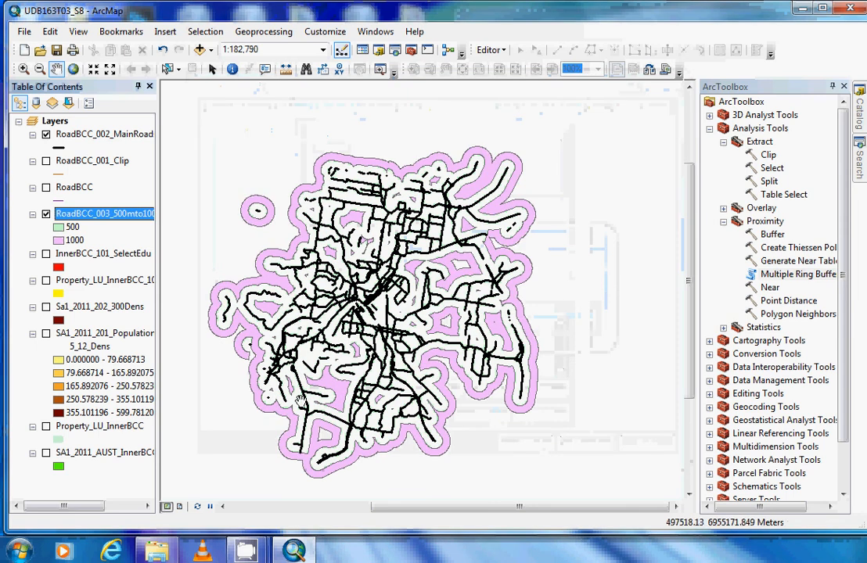
mouse_move(528, 324)
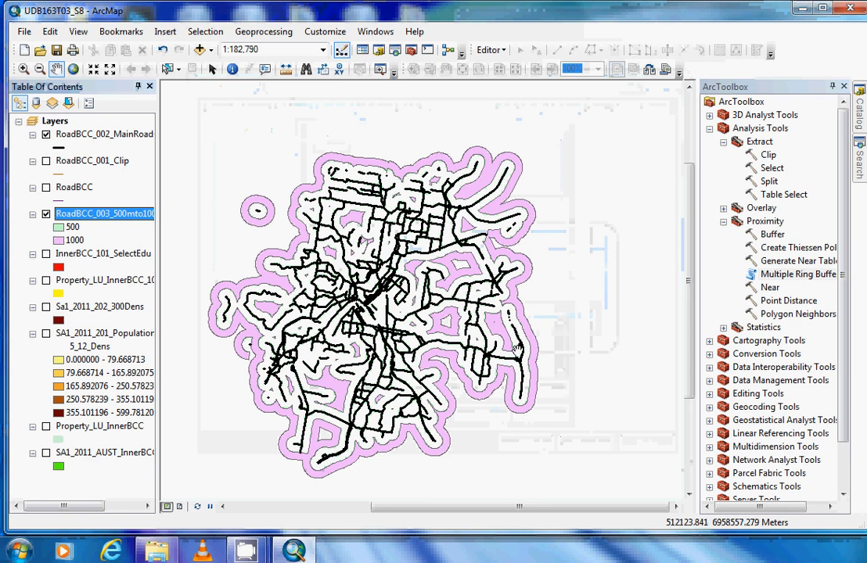
mouse_move(509, 348)
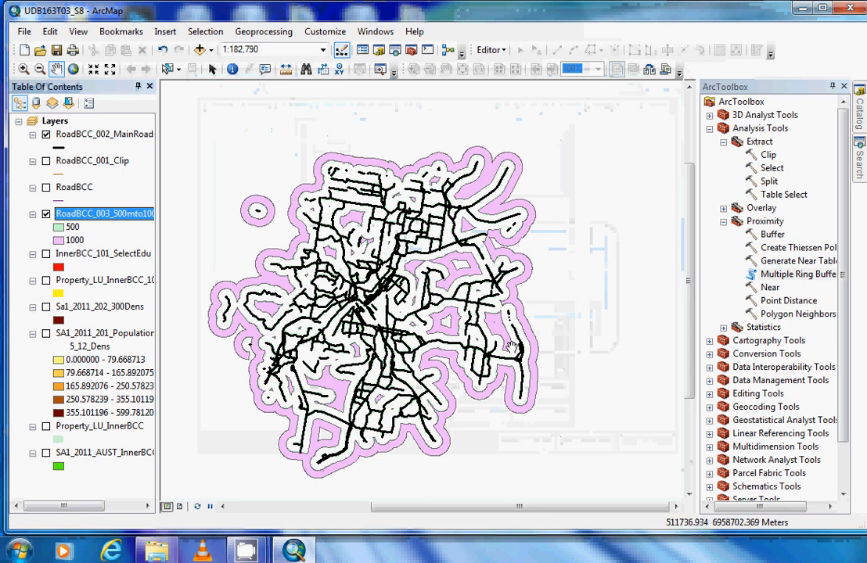
mouse_move(516, 348)
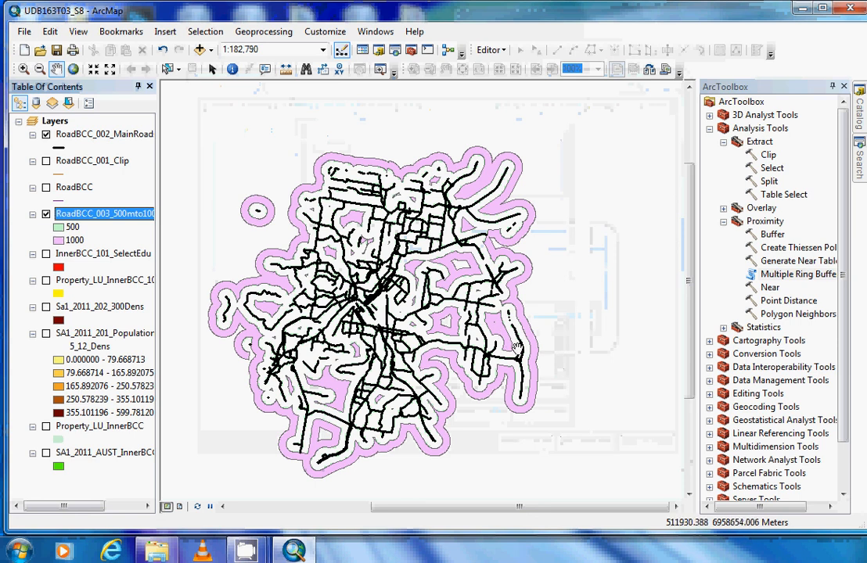